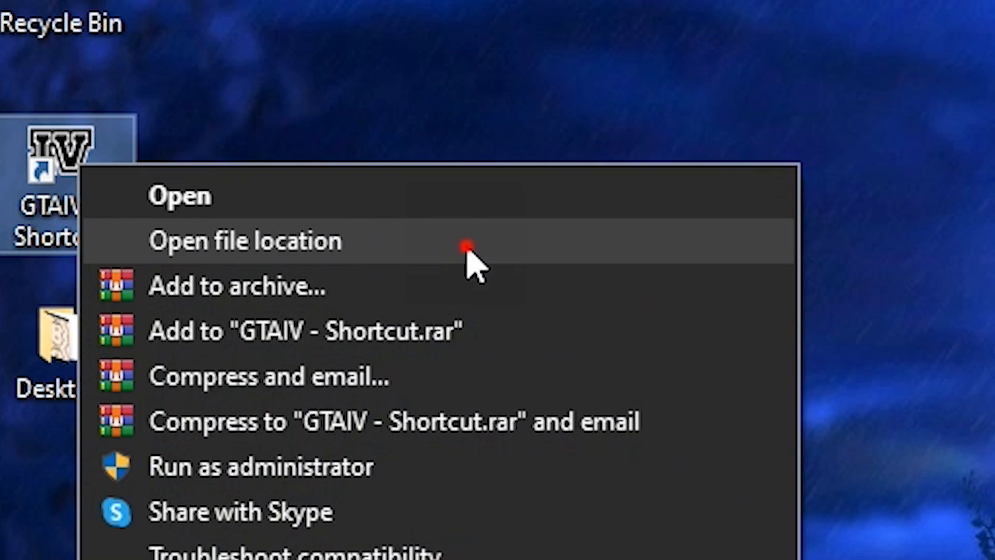
# Step: Open the GTAIV shortcut's file location, then go up to the Games folder on G:
pyautogui.click(244, 241)
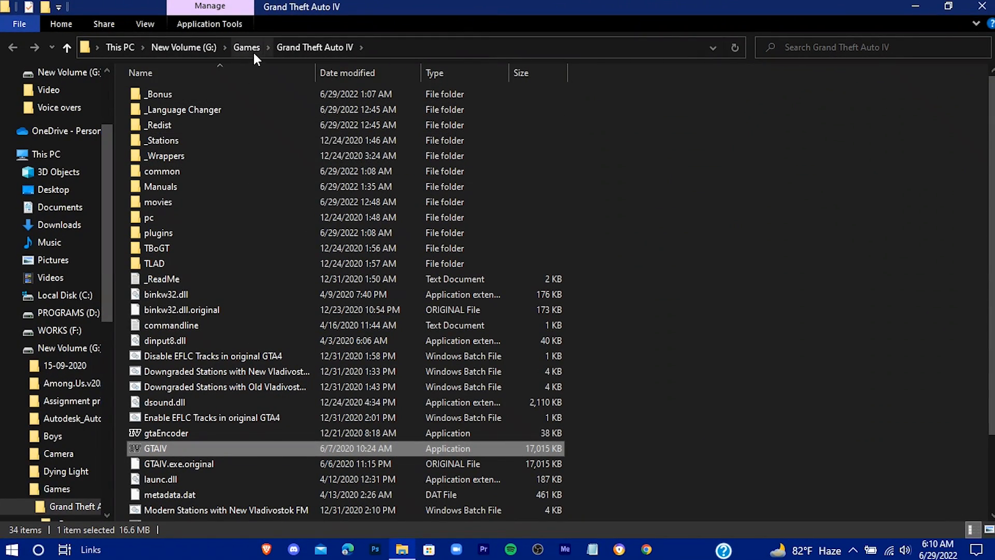
pyautogui.click(247, 47)
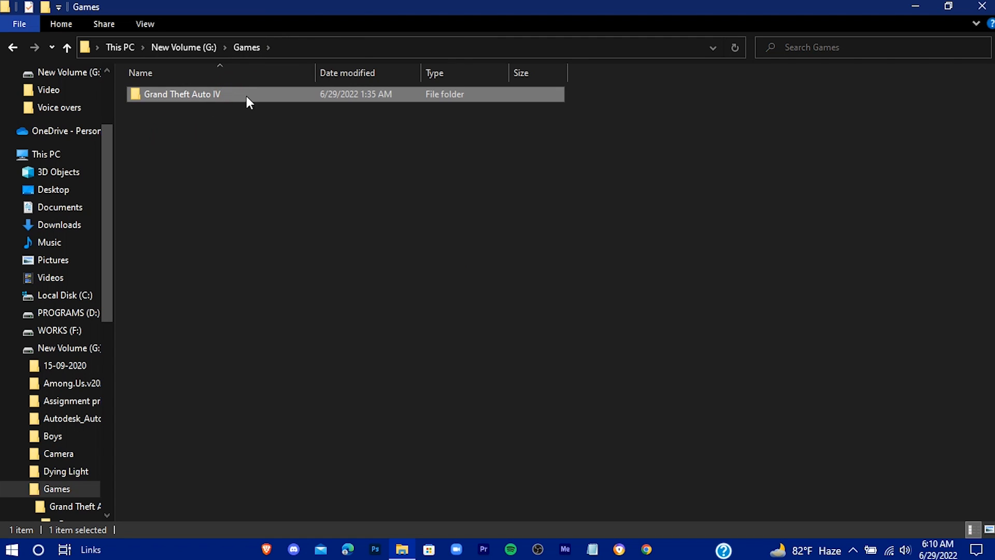
# Step: Paste a copy of the game folder as 'Grand Theft Auto IV - Backup' and minimize Explorer
pyautogui.rightClick(182, 93)
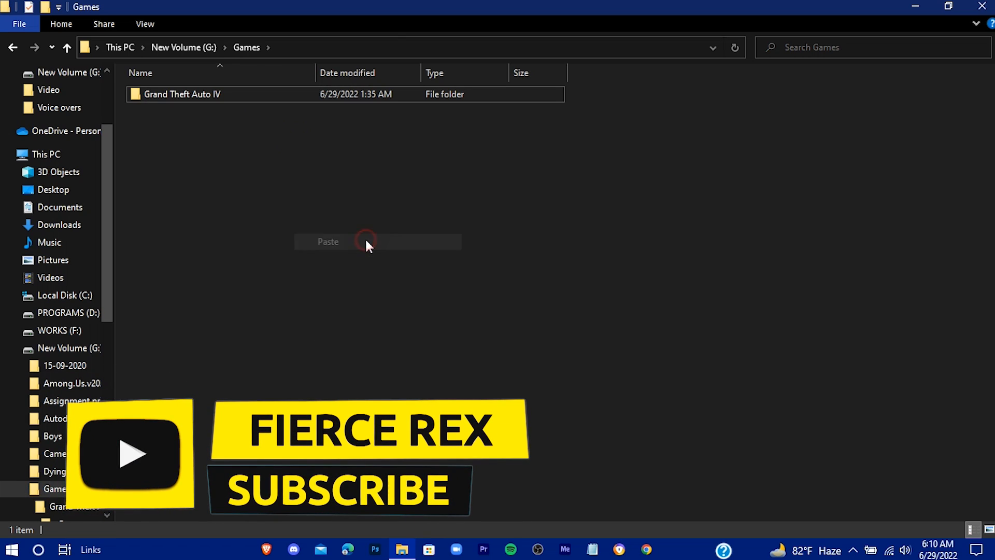
pyautogui.click(327, 241)
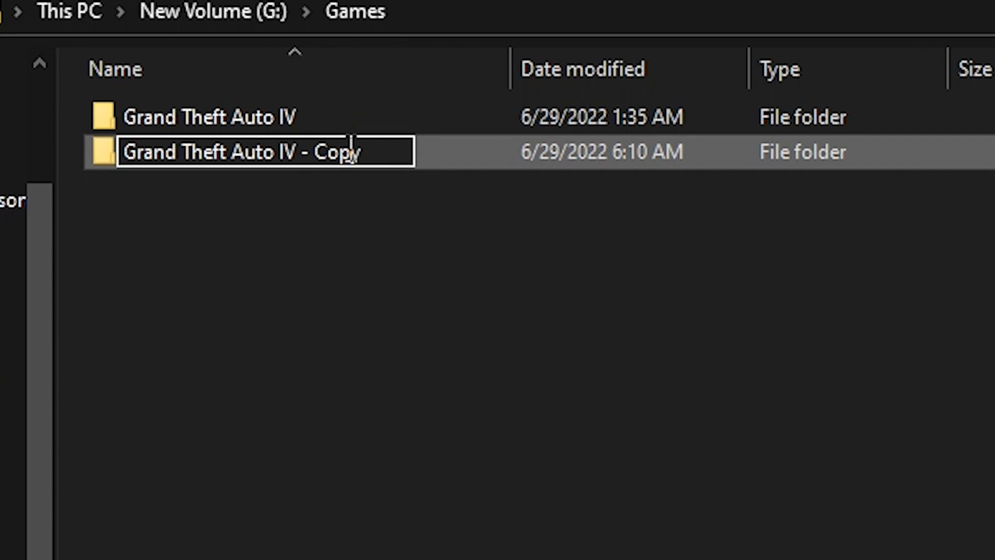
pyautogui.write('Backu')
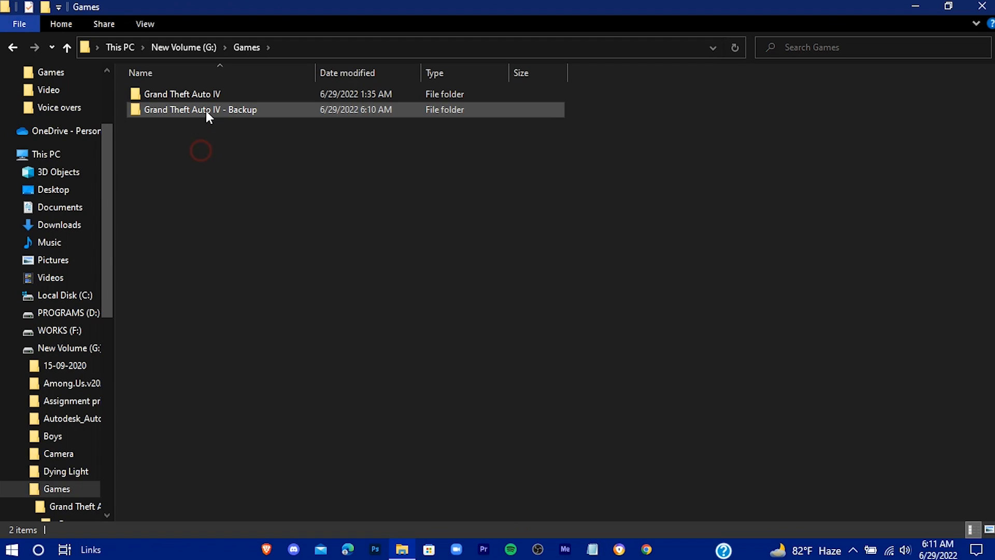
pyautogui.click(200, 109)
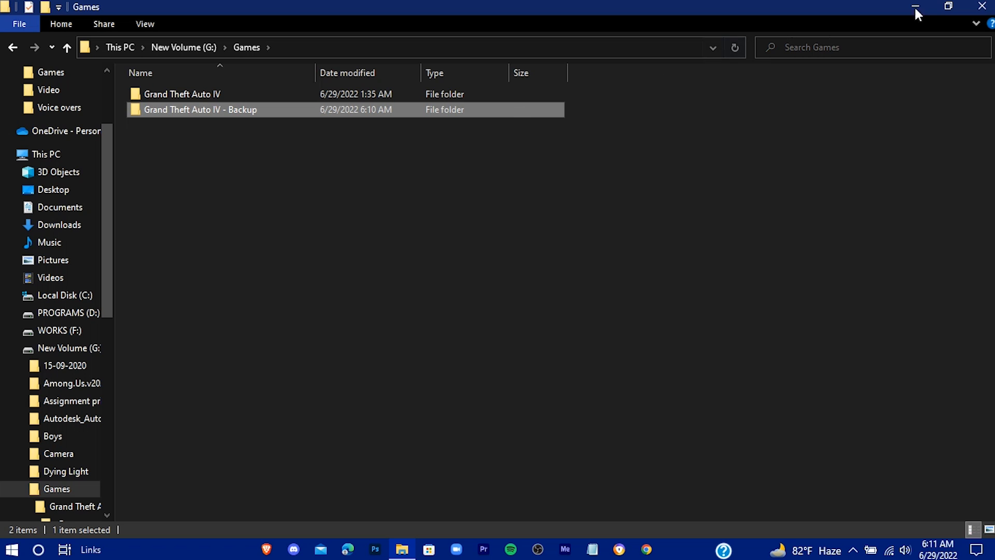
pyautogui.click(916, 6)
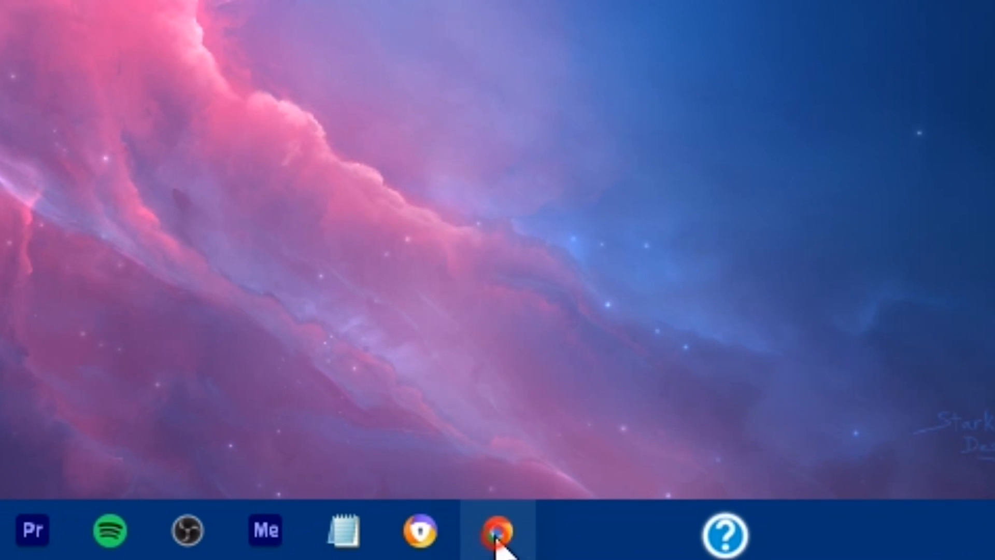
# Step: Bring up the Simple ENB lighting mod page in Chrome and scroll through its screenshots
pyautogui.click(498, 530)
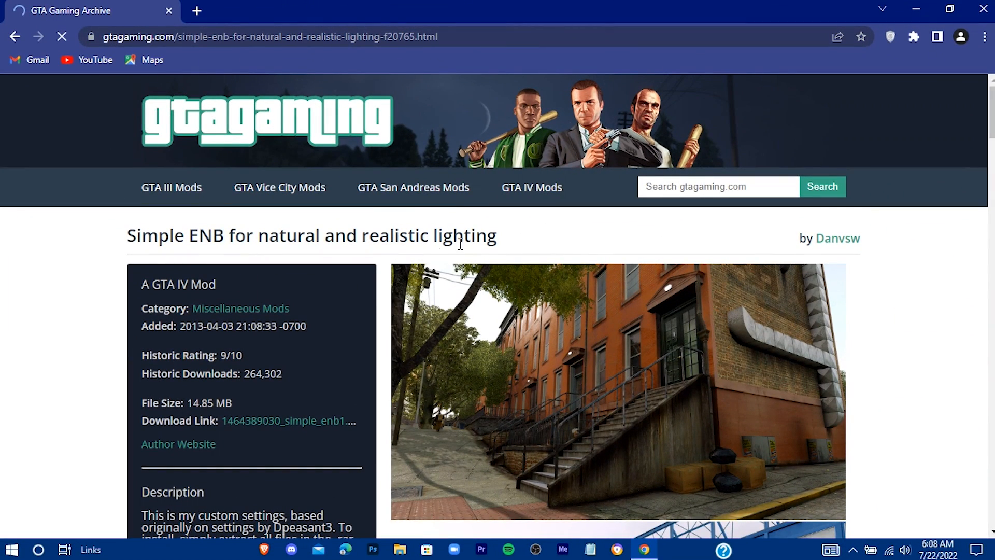
pyautogui.scroll(-3)
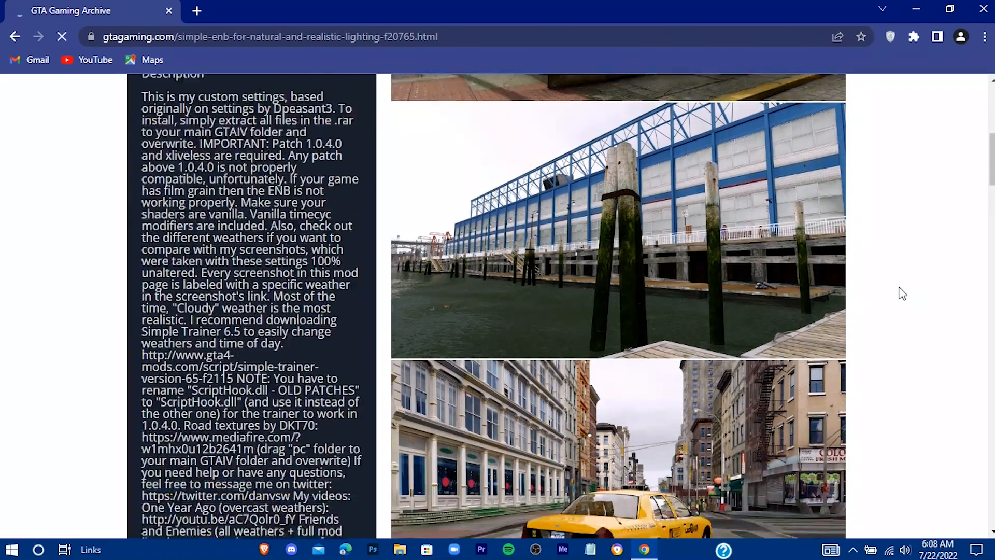
pyautogui.scroll(-3)
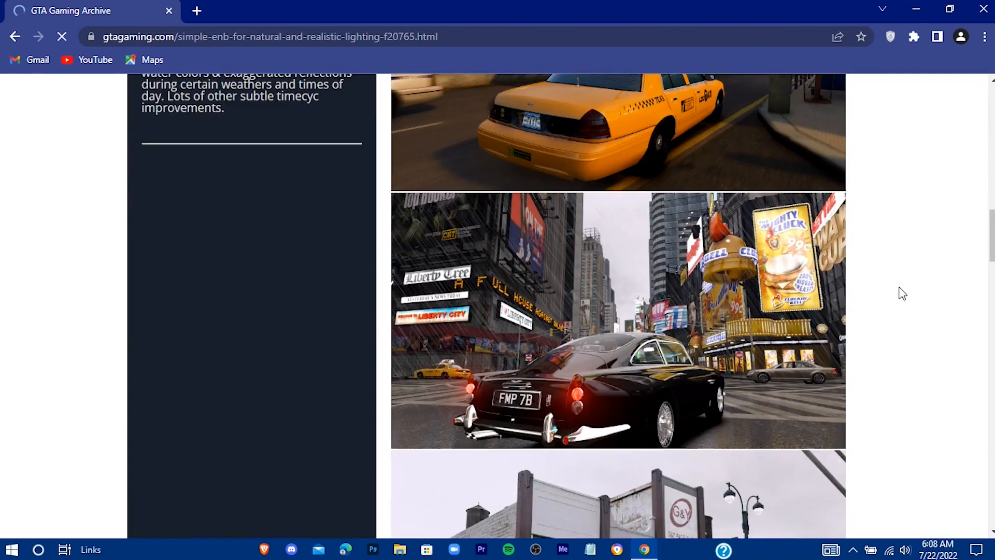
pyautogui.scroll(-3)
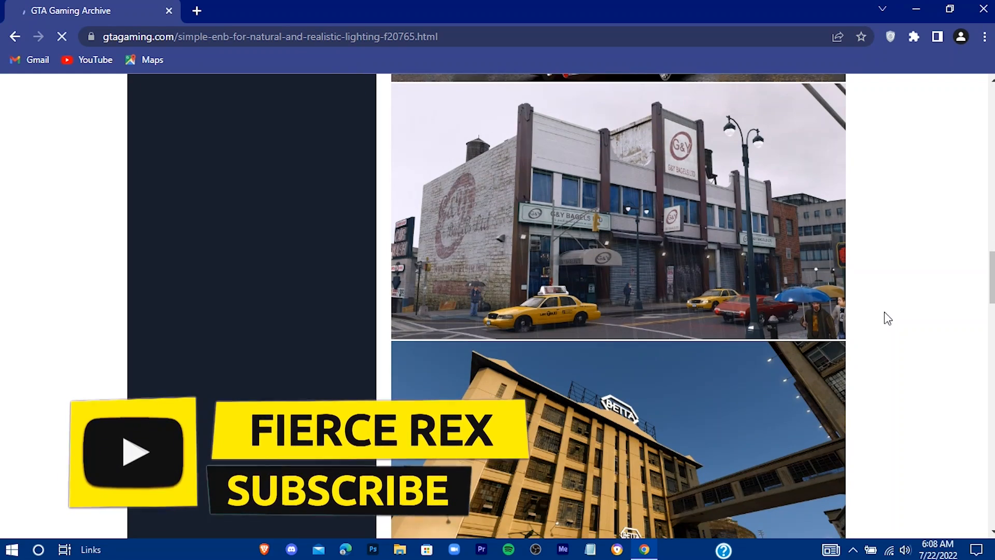
pyautogui.scroll(-3)
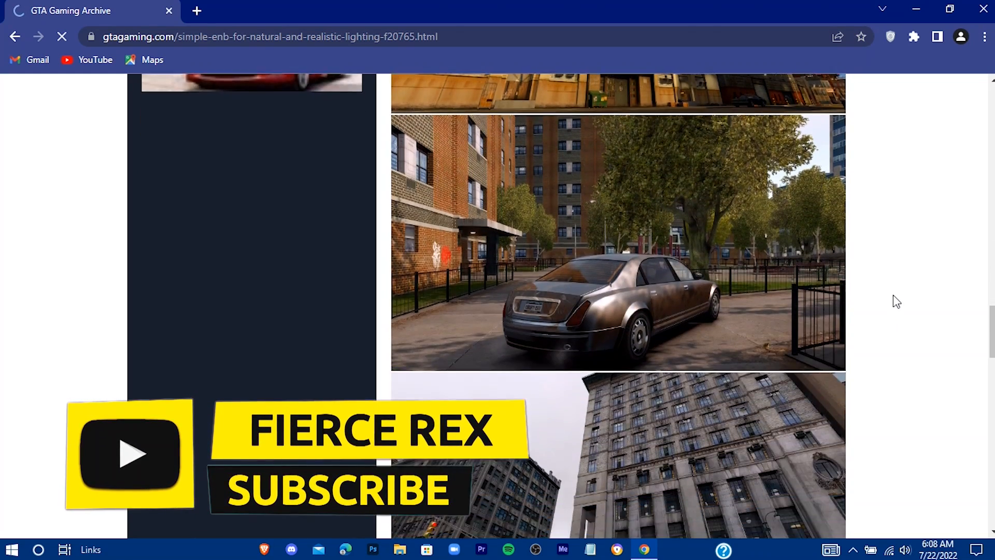
pyautogui.scroll(-3)
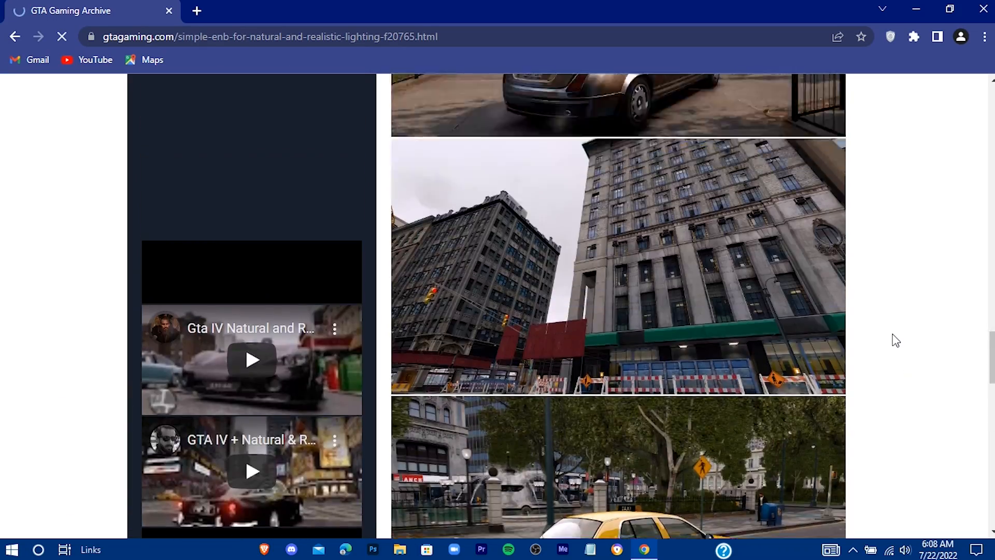
pyautogui.scroll(-3)
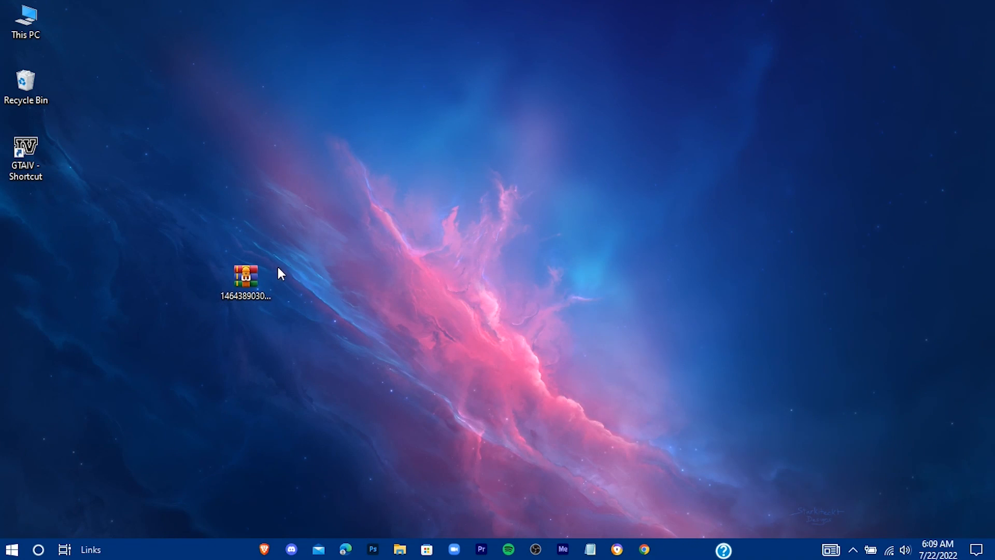
# Step: Extract the desktop Simple ENB .rar archive into a folder of its own
pyautogui.rightClick(246, 278)
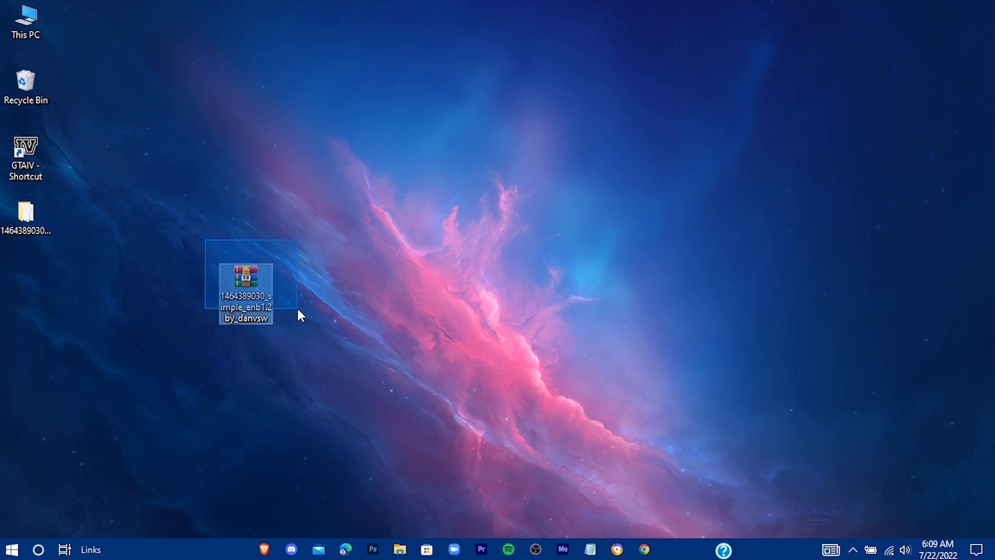
pyautogui.moveTo(425, 304)
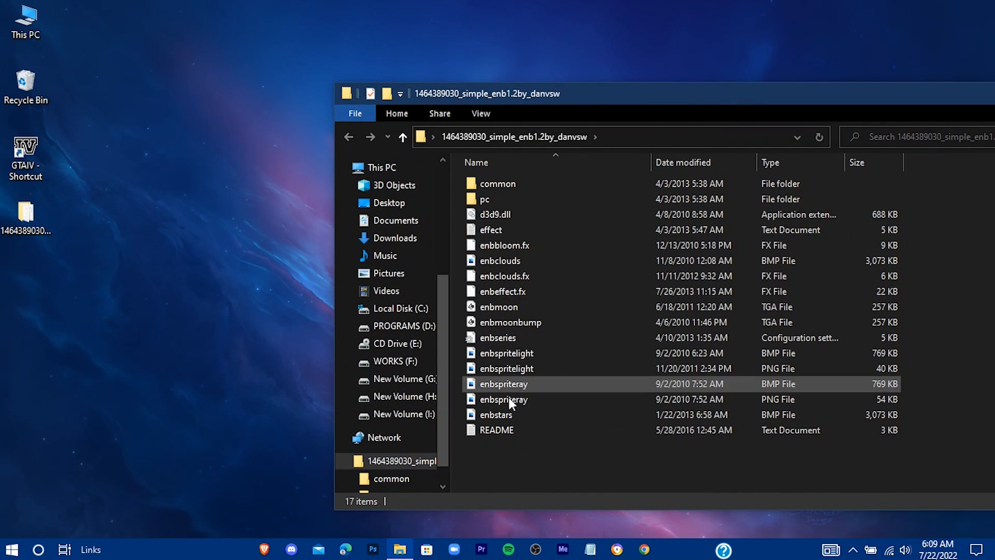
# Step: Select all 17 items in the extracted Simple ENB folder for copying
pyautogui.press('ctrl+a')
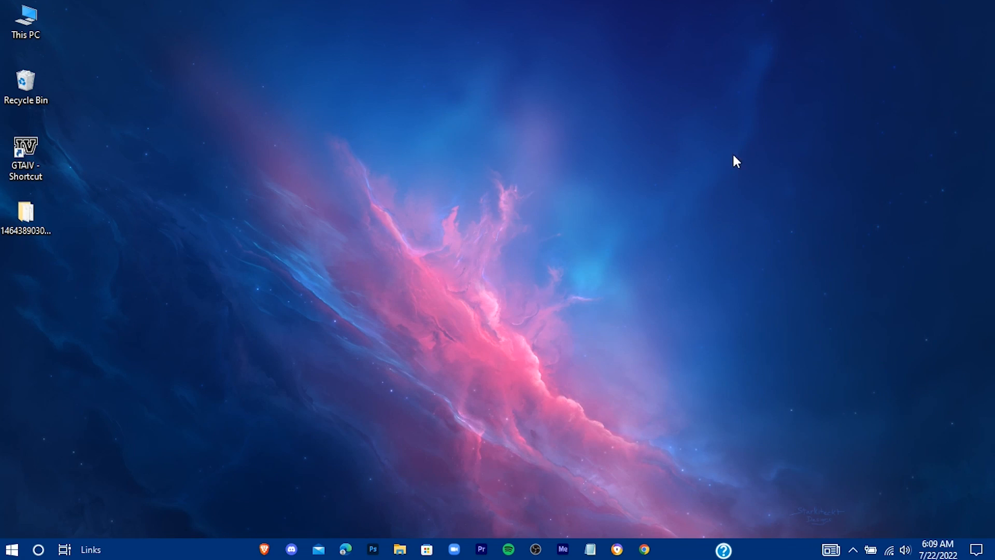
pyautogui.moveTo(35, 149)
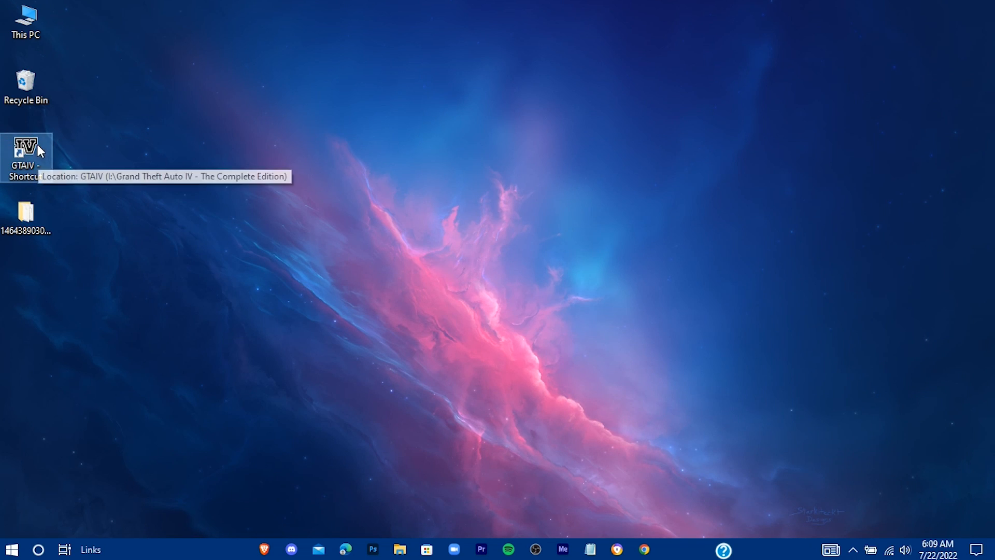
# Step: Paste the ENB files into the GTA IV install folder, replacing the seven duplicates
pyautogui.rightClick(26, 150)
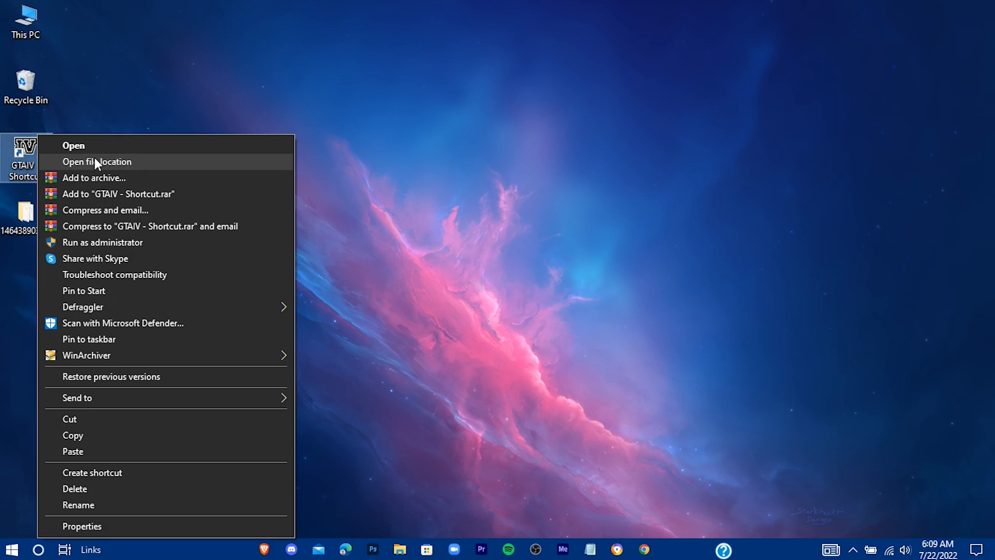
pyautogui.click(97, 161)
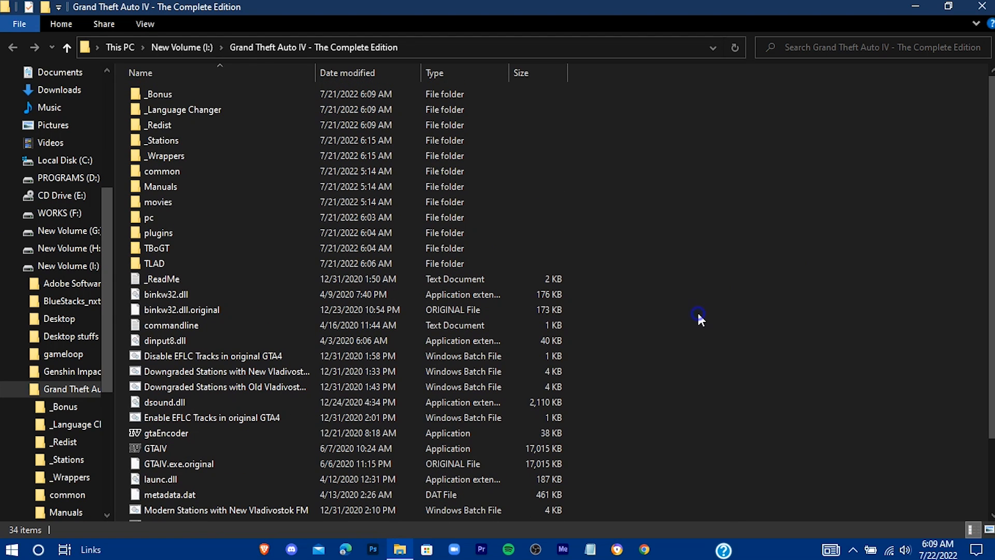
pyautogui.moveTo(772, 422)
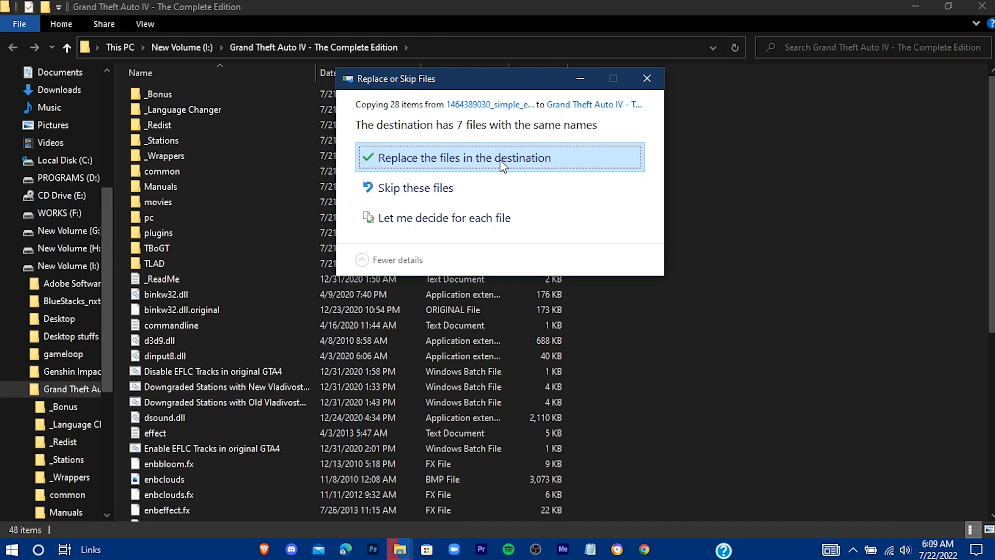
pyautogui.click(500, 158)
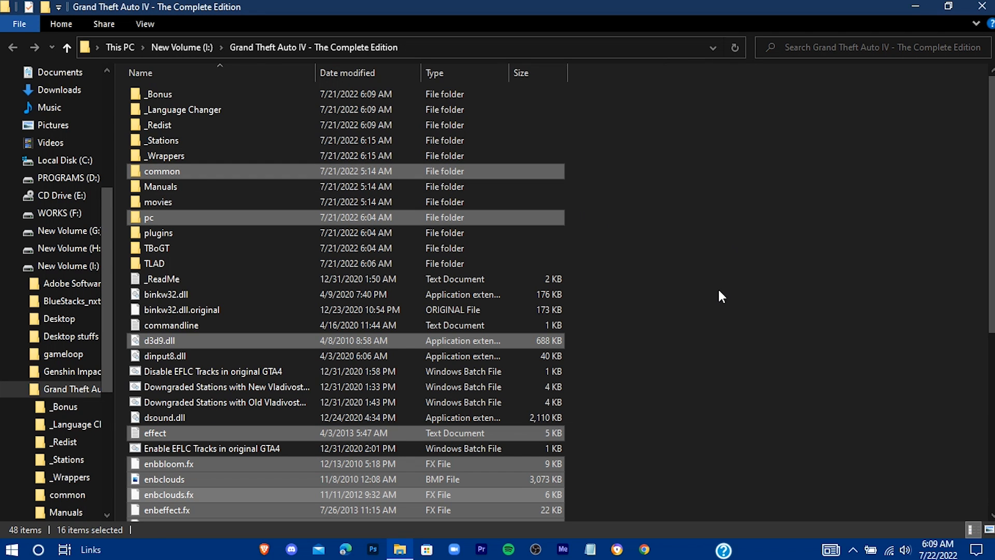